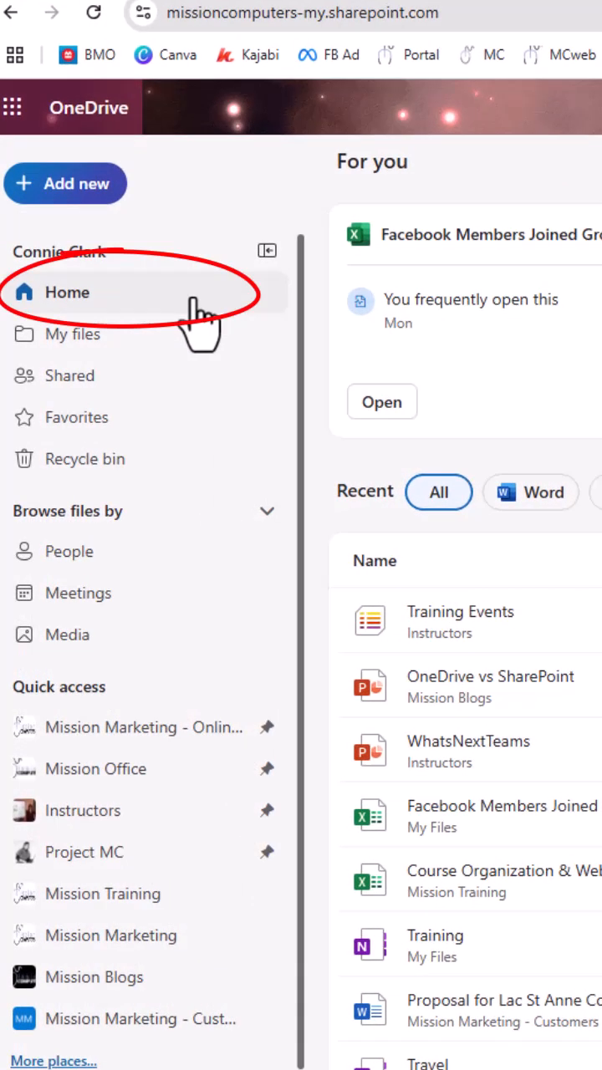
{"action": "mouse_move", "coordinate": [365, 522]}
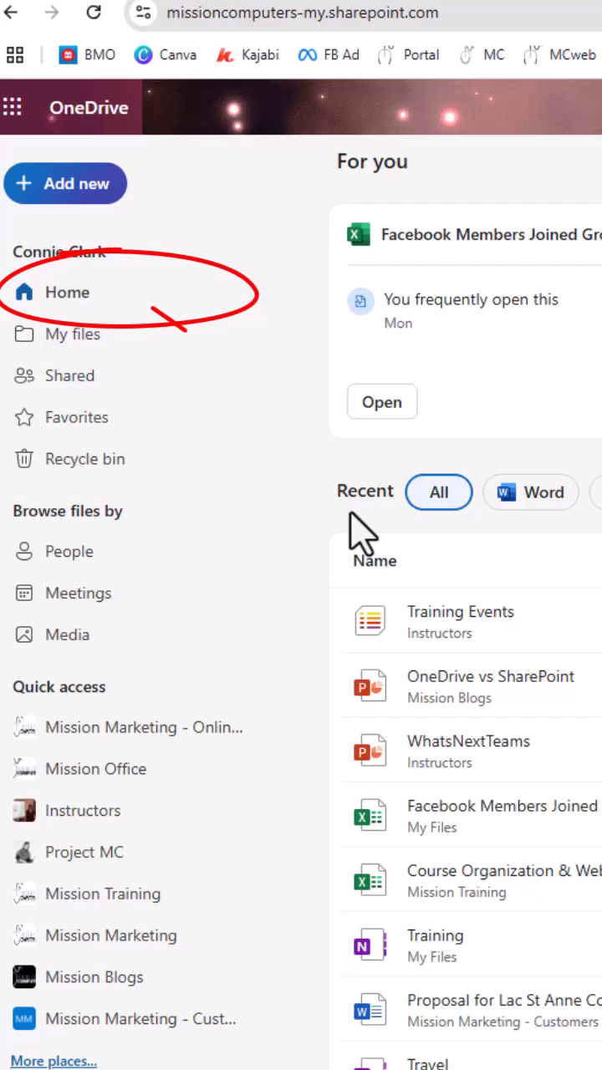